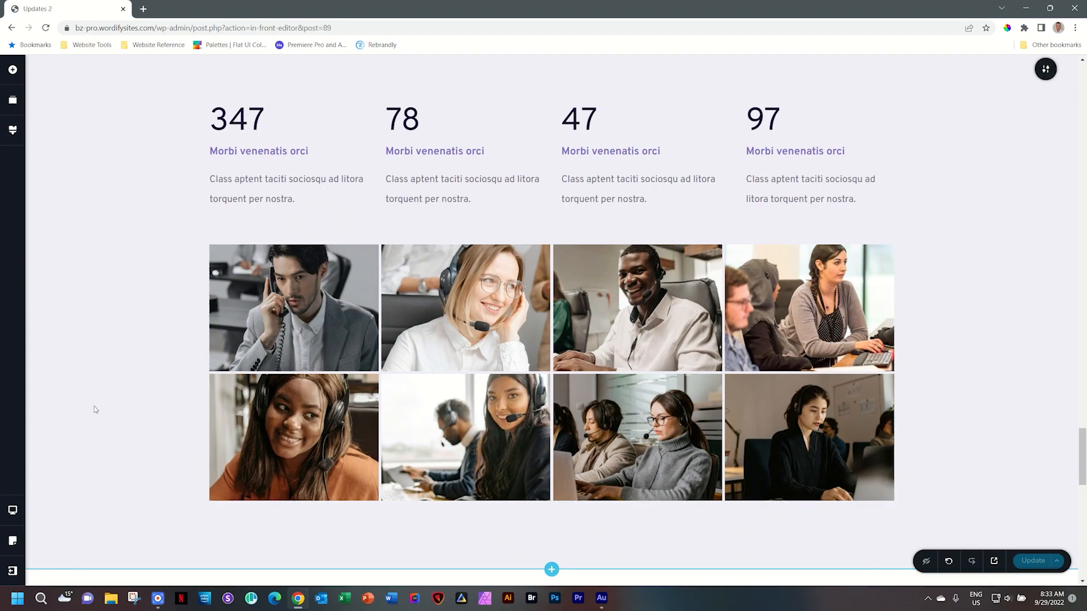
pyautogui.moveTo(136, 407)
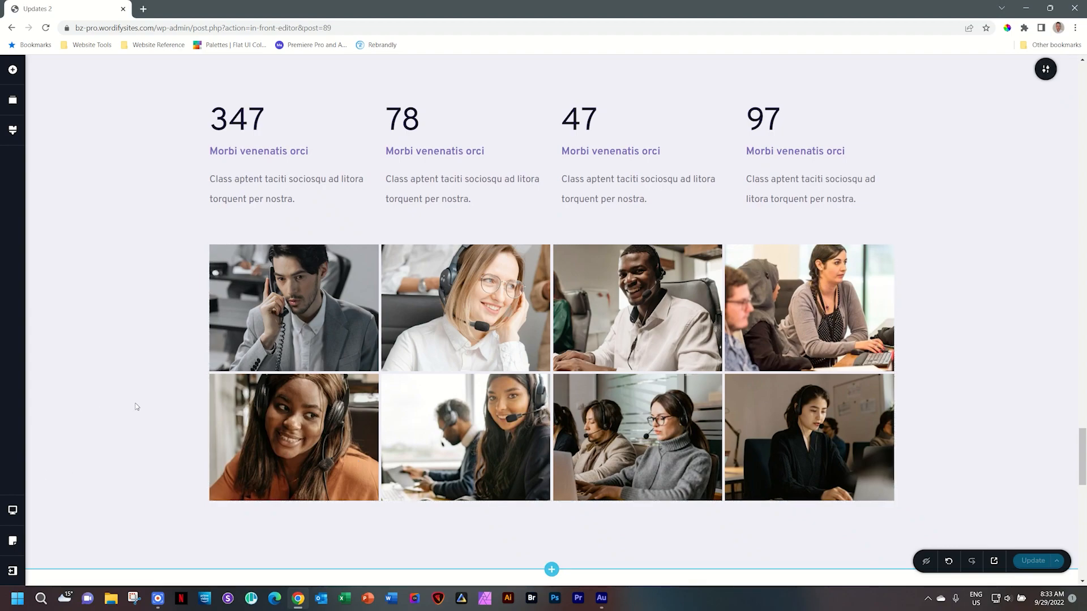
# Select the call-centre photo gallery so its masonry layout can be edited.
pyautogui.click(294, 308)
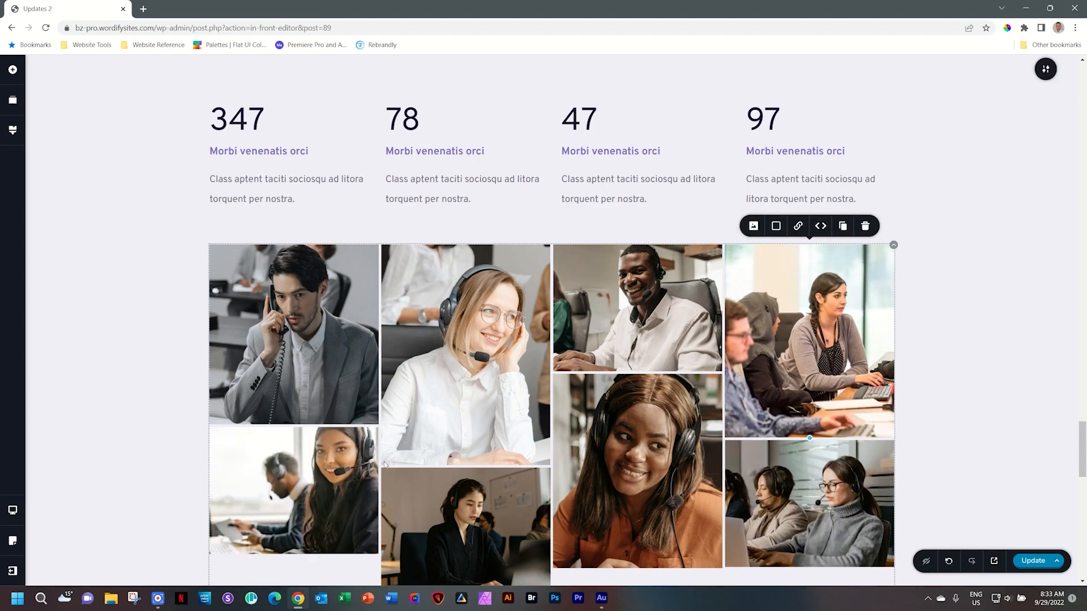
# Move the headset pair photo one place later so it lands in the last column.
pyautogui.scroll(-3)
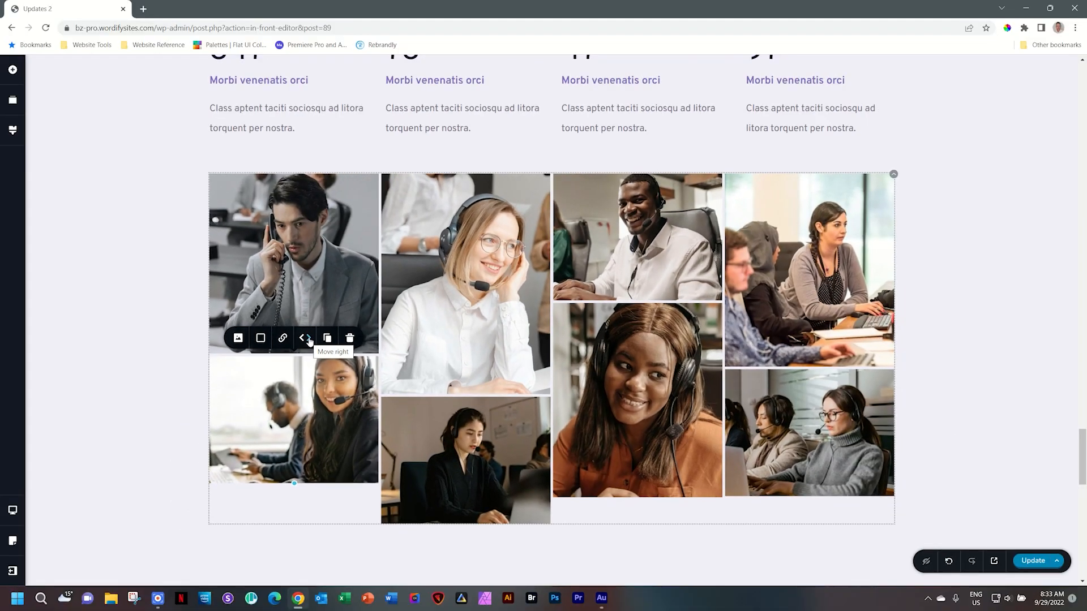
pyautogui.click(304, 339)
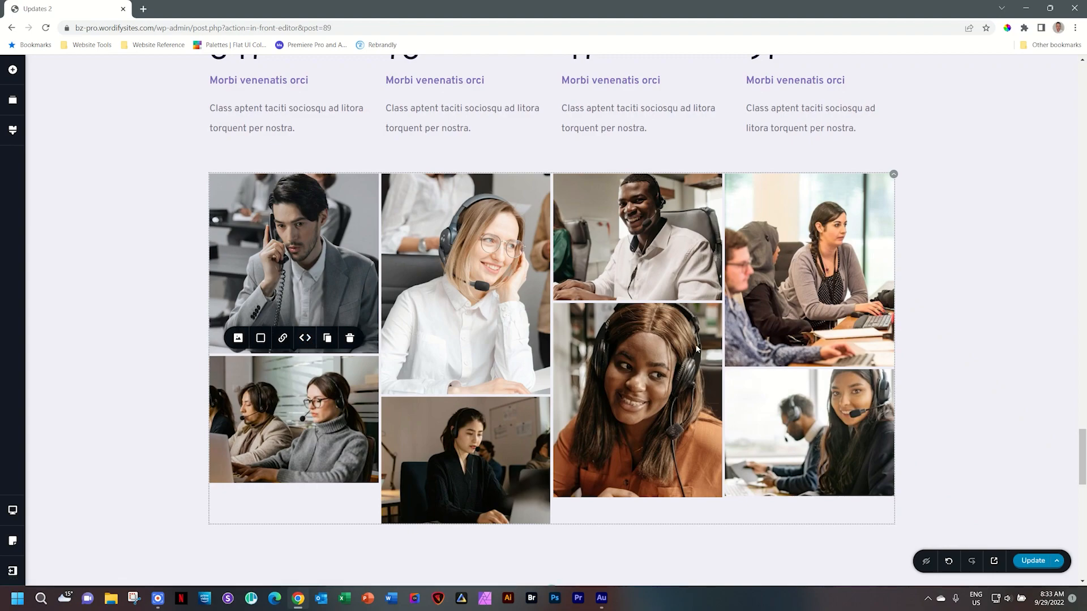
pyautogui.moveTo(768, 421)
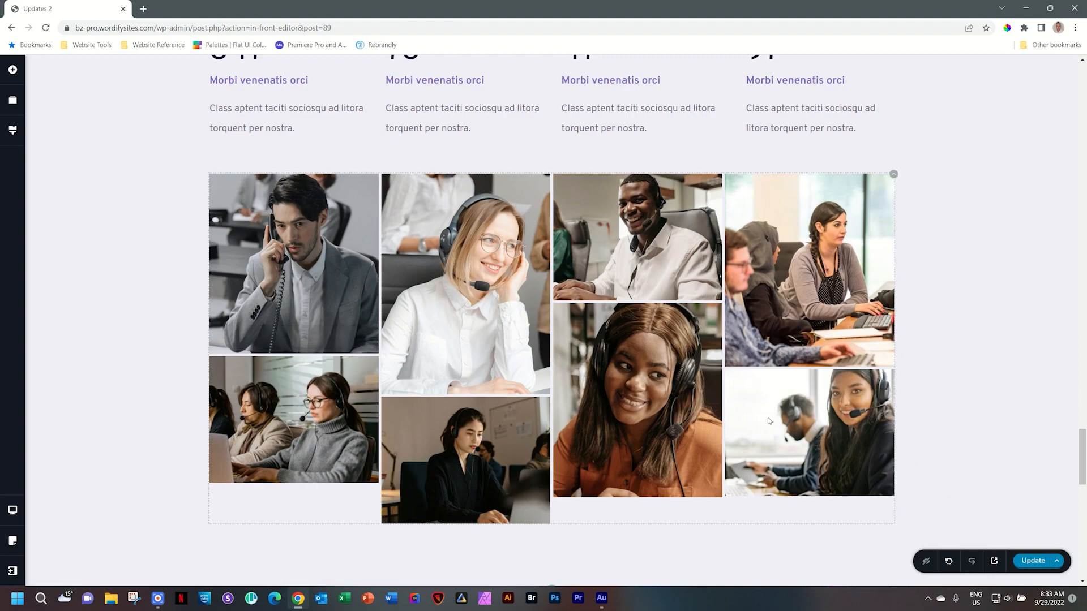
# Shift the blonde woman's photo earlier so the headset pair returns under the caller, then select the orange-top photo.
pyautogui.click(637, 235)
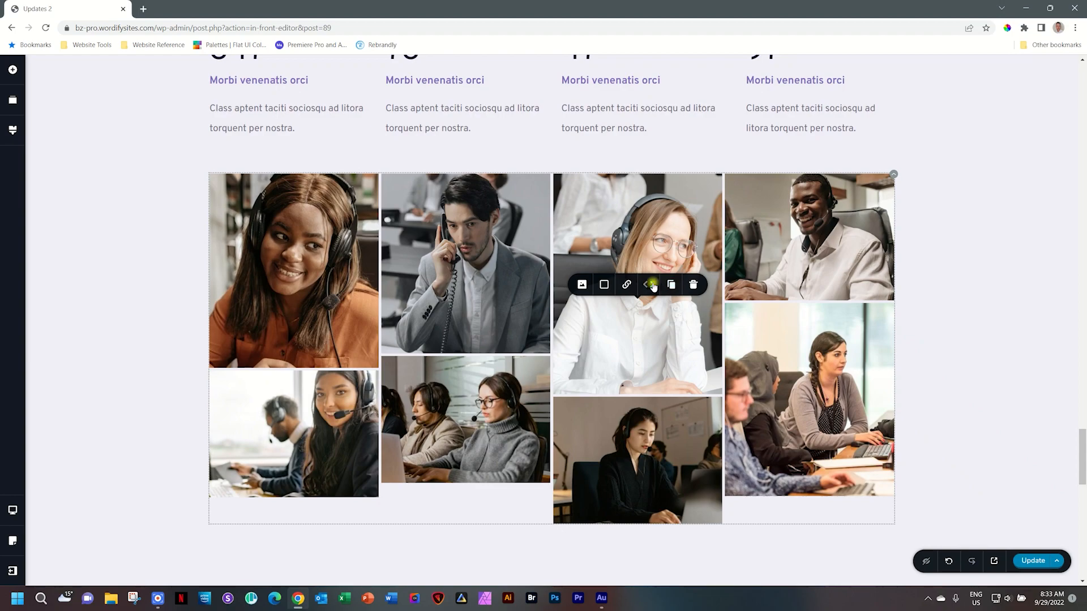
pyautogui.click(648, 285)
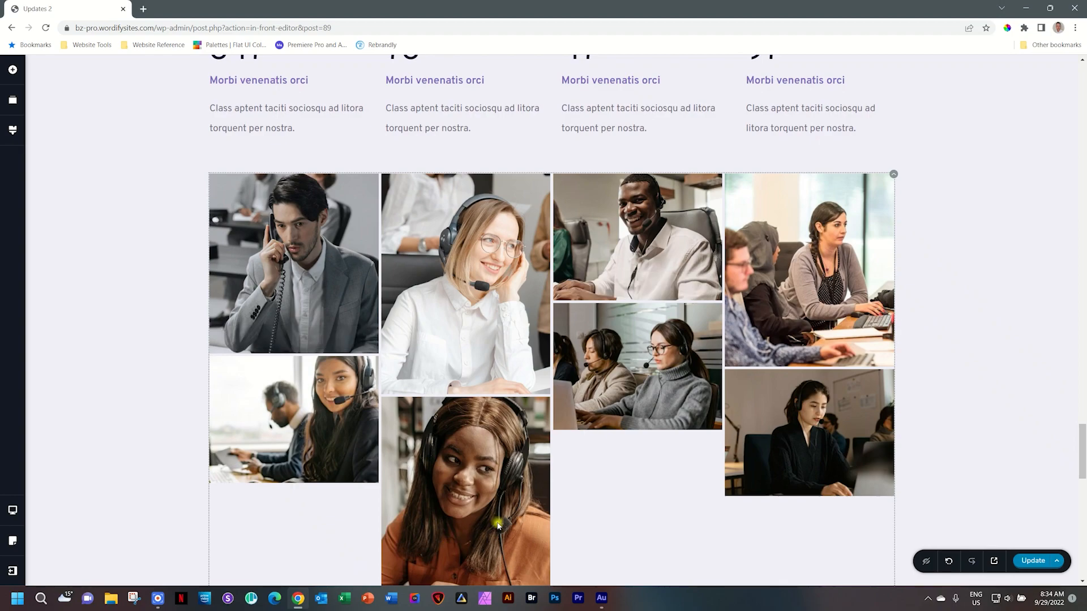
pyautogui.click(464, 284)
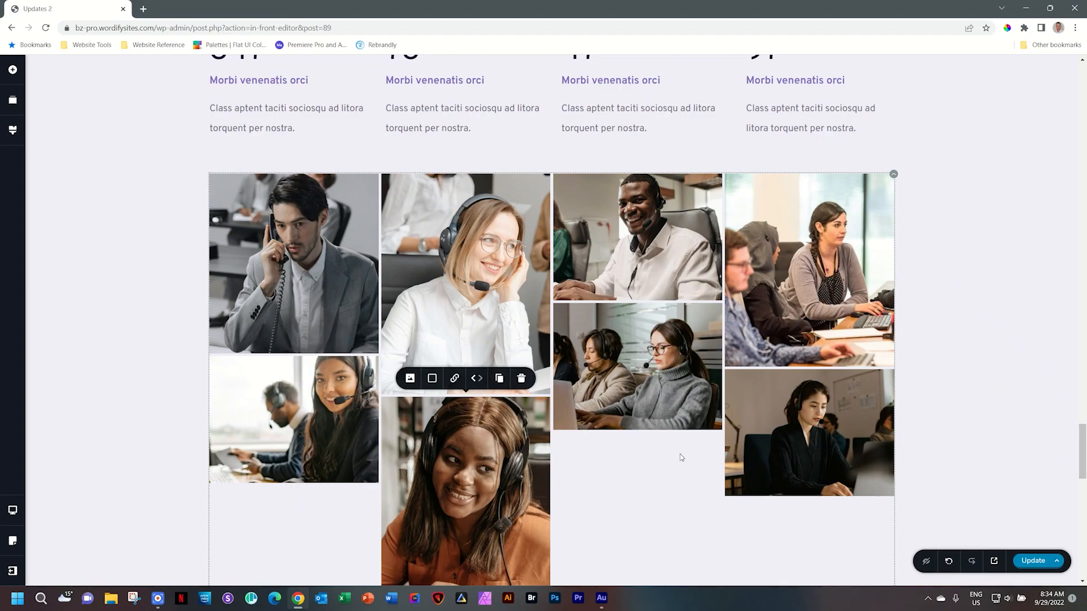